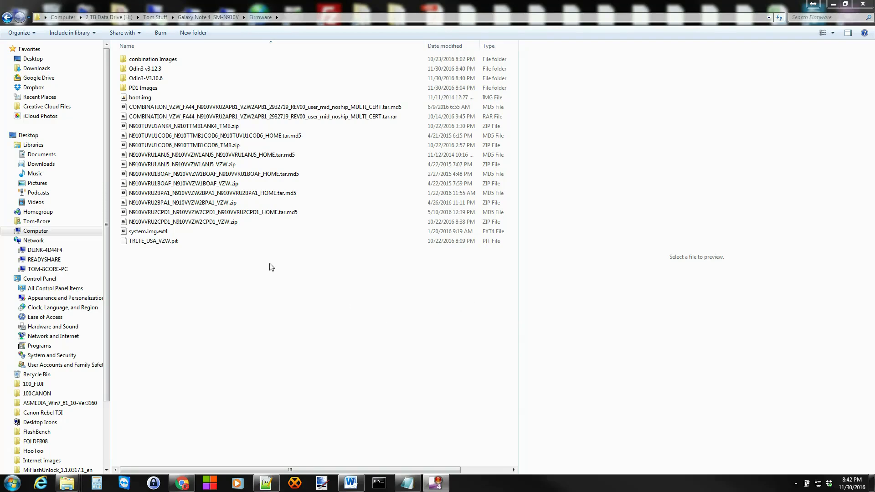
Step: Browse into the PD1 Images folder and look over its boot, modem and system partition images
{"action": "left_click", "coordinate": [265, 107]}
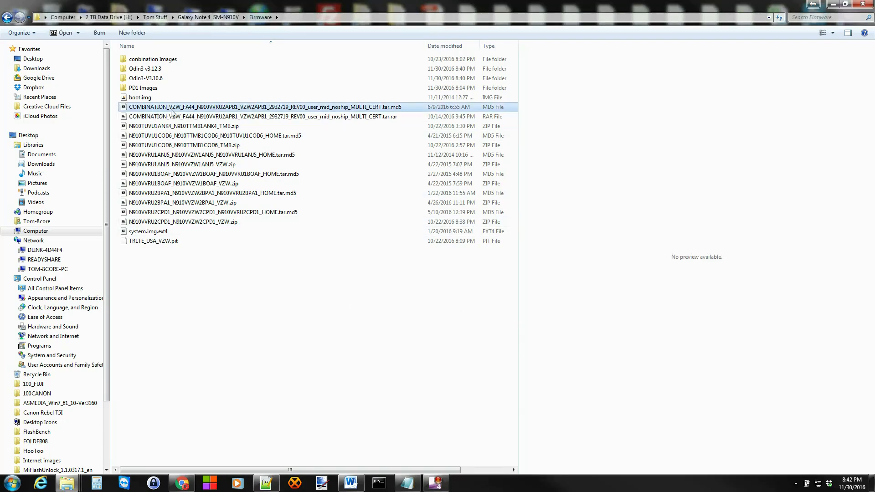
{"action": "mouse_move", "coordinate": [173, 111]}
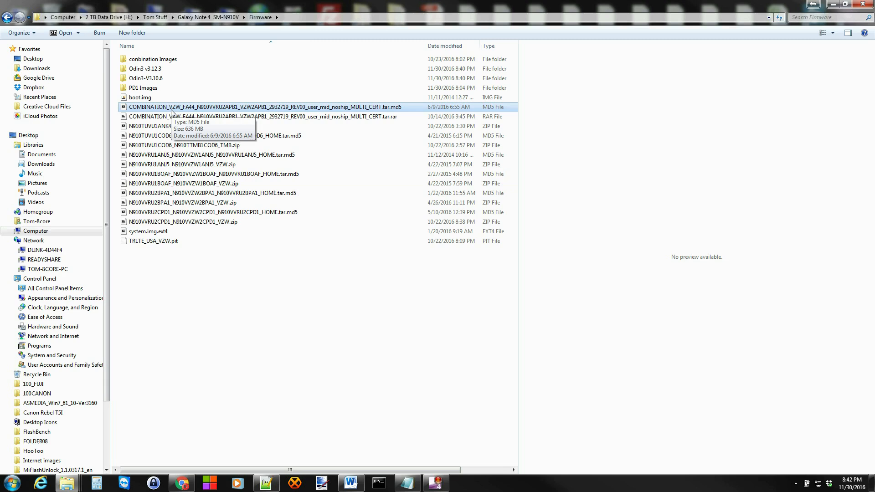
{"action": "mouse_move", "coordinate": [178, 113]}
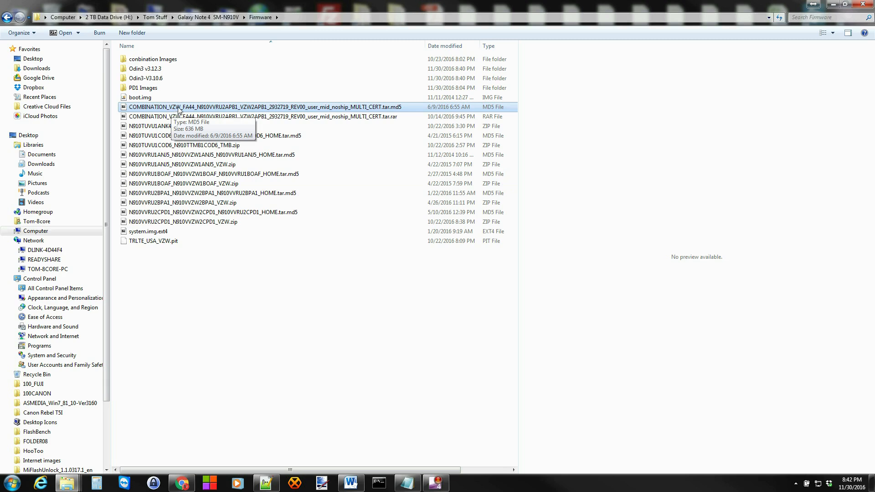
{"action": "mouse_move", "coordinate": [190, 110]}
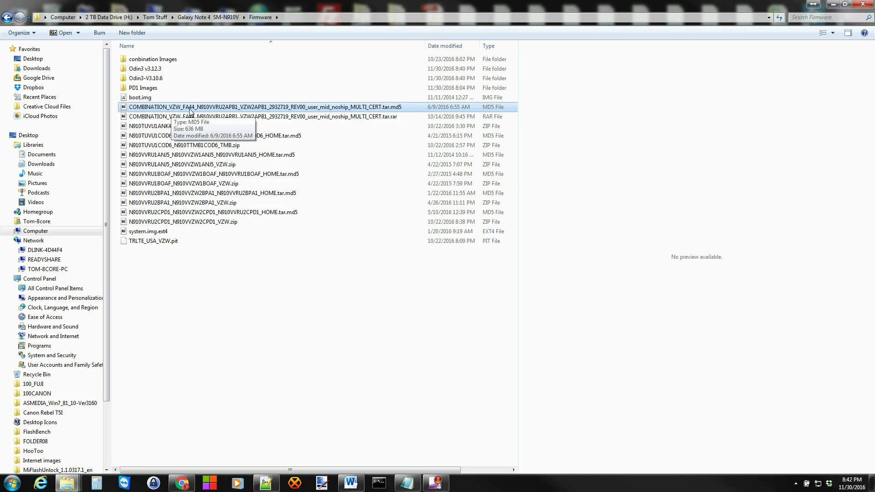
{"action": "mouse_move", "coordinate": [186, 110]}
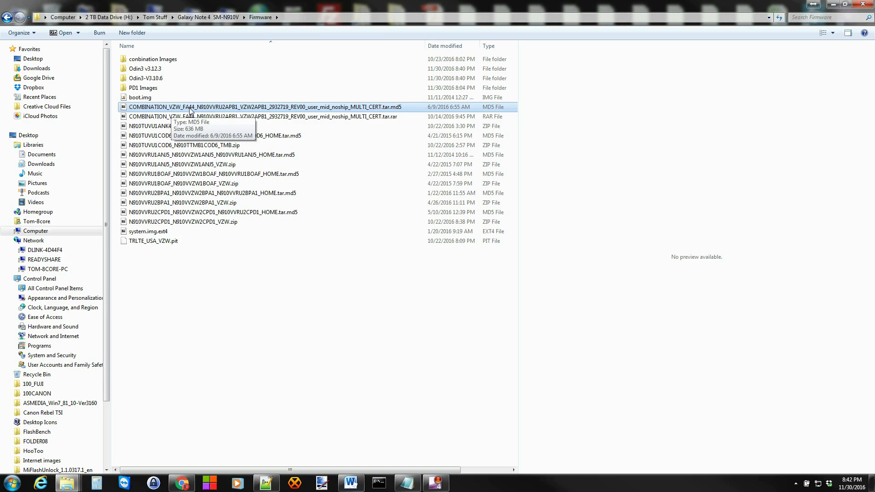
{"action": "mouse_move", "coordinate": [202, 111]}
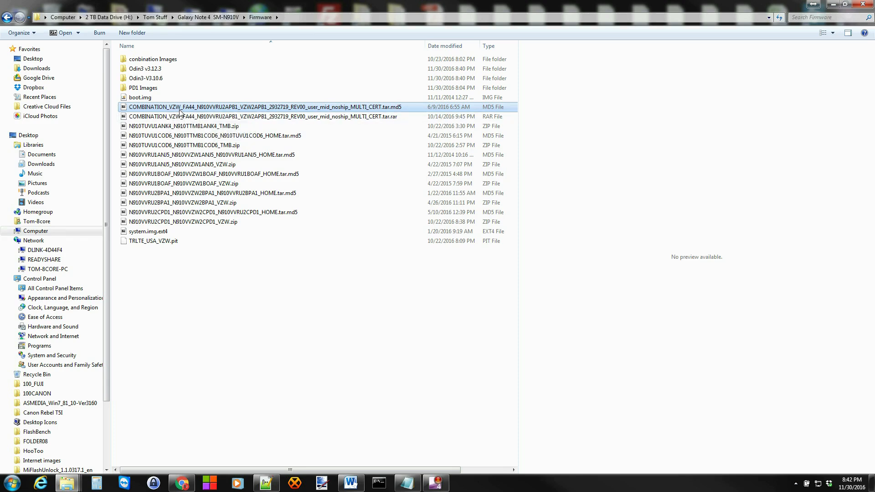
{"action": "mouse_move", "coordinate": [185, 115]}
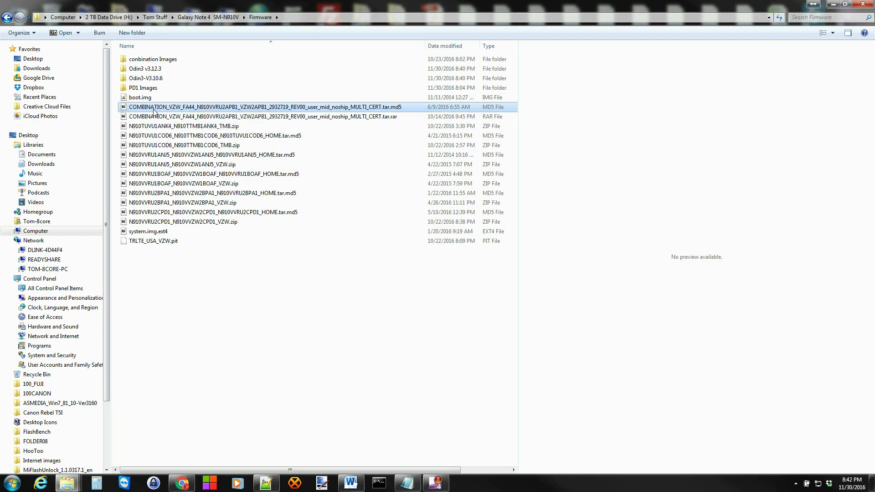
{"action": "mouse_move", "coordinate": [165, 109]}
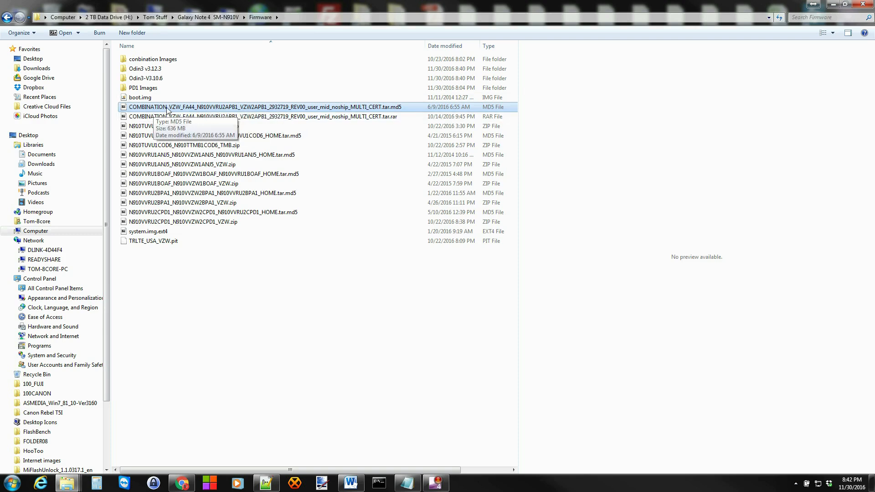
{"action": "mouse_move", "coordinate": [229, 118]}
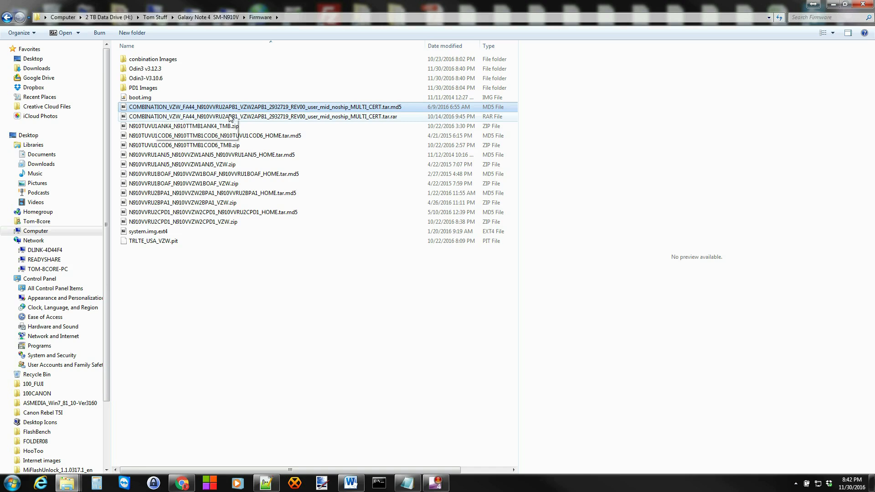
{"action": "mouse_move", "coordinate": [254, 116]}
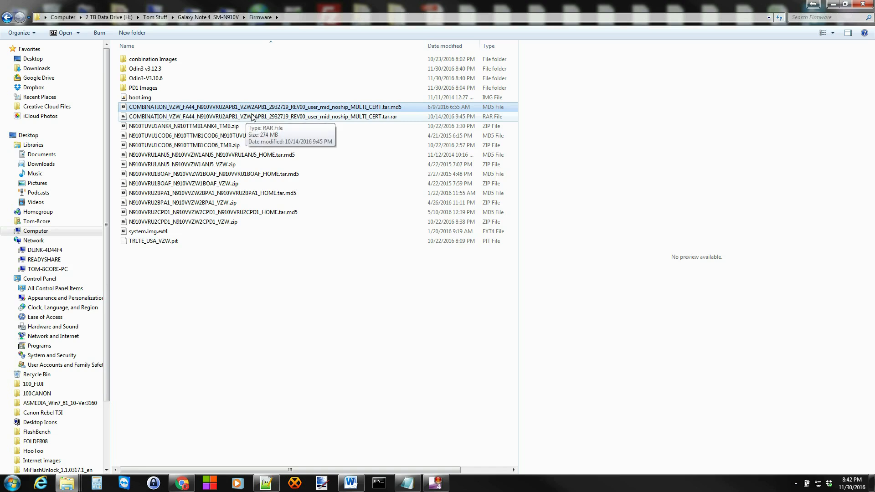
{"action": "mouse_move", "coordinate": [252, 107]}
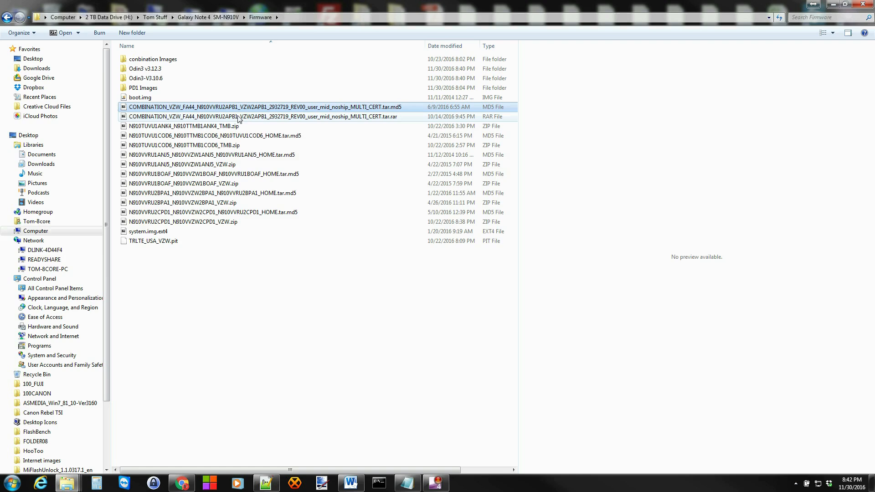
{"action": "mouse_move", "coordinate": [249, 116]}
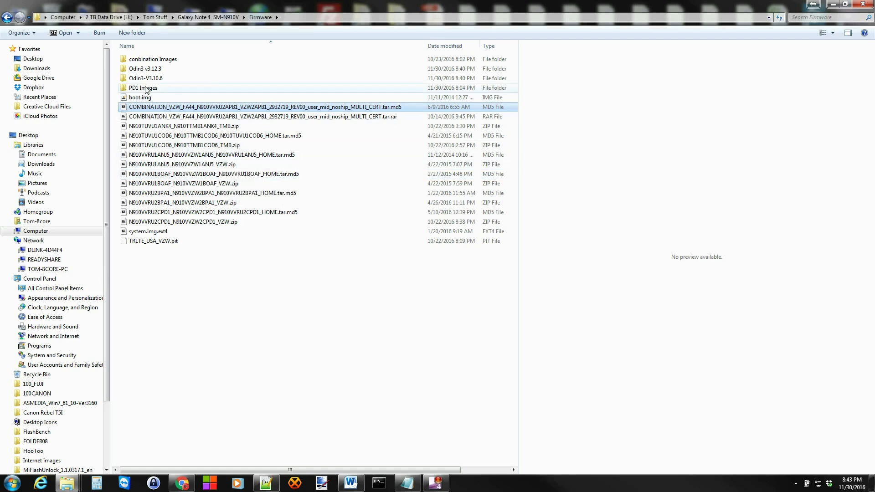
{"action": "mouse_move", "coordinate": [141, 98]}
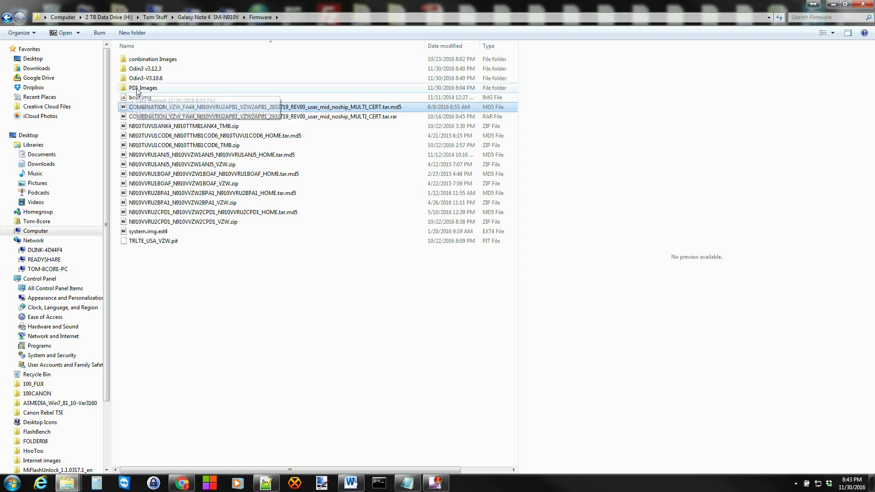
{"action": "mouse_move", "coordinate": [142, 87]}
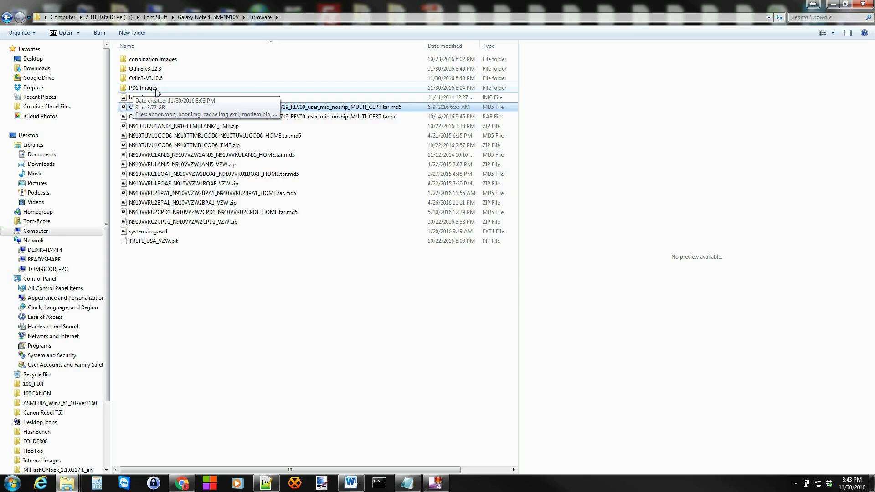
{"action": "double_click", "coordinate": [144, 87]}
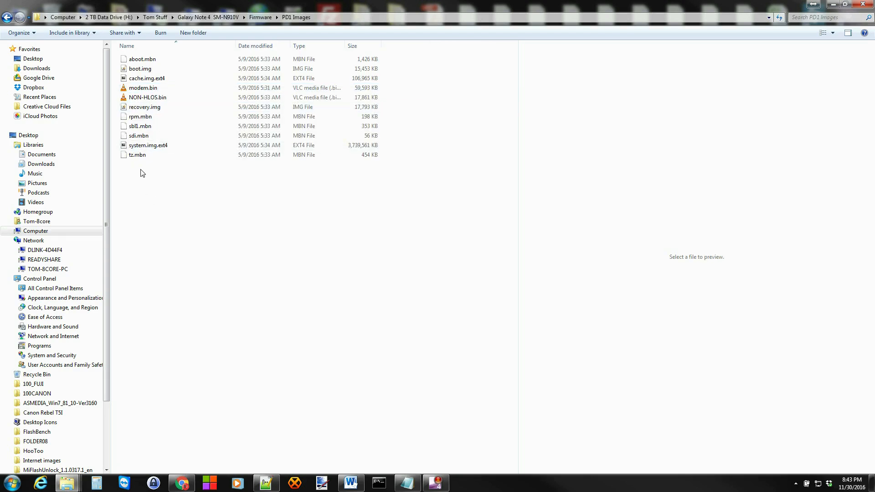
{"action": "mouse_move", "coordinate": [125, 145]}
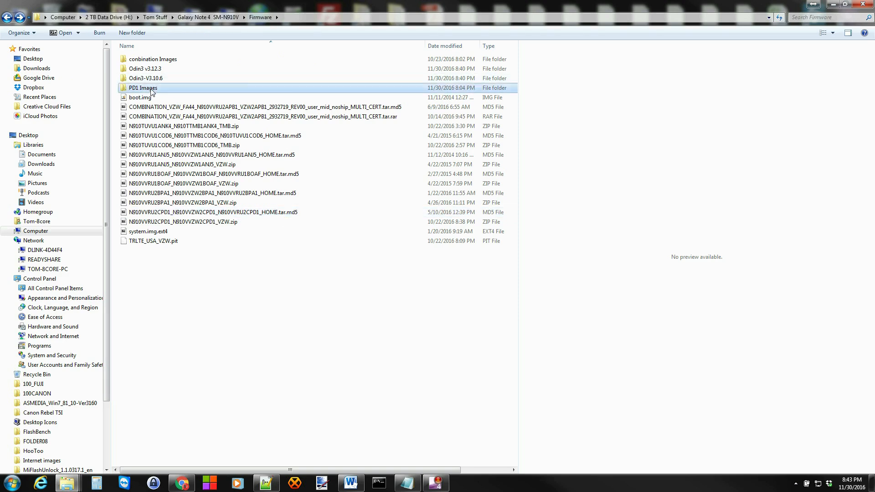
{"action": "double_click", "coordinate": [143, 88]}
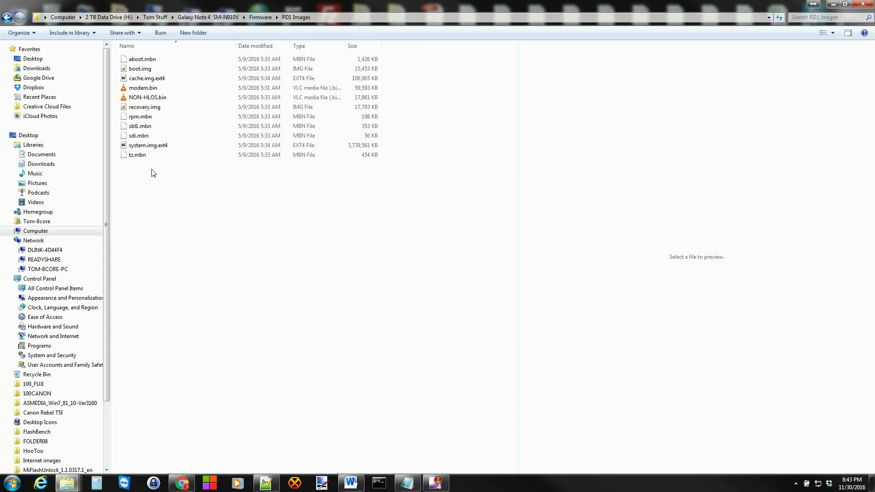
{"action": "left_click", "coordinate": [142, 58]}
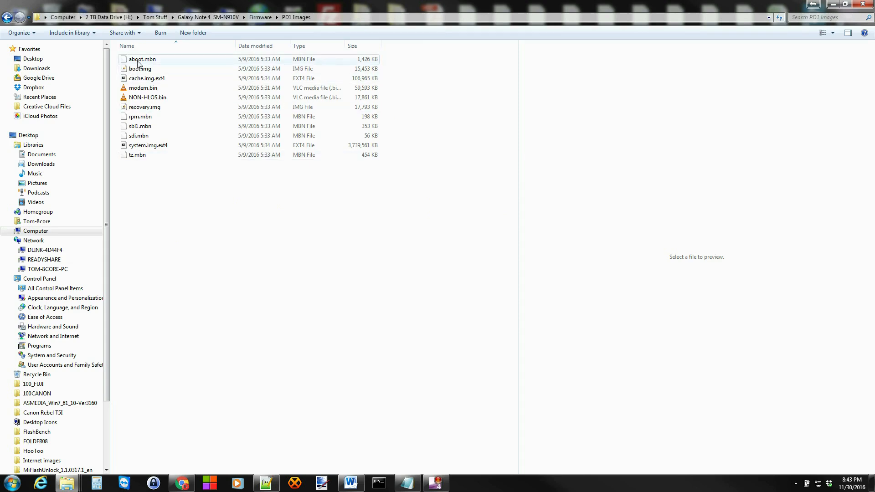
{"action": "left_click", "coordinate": [140, 68]}
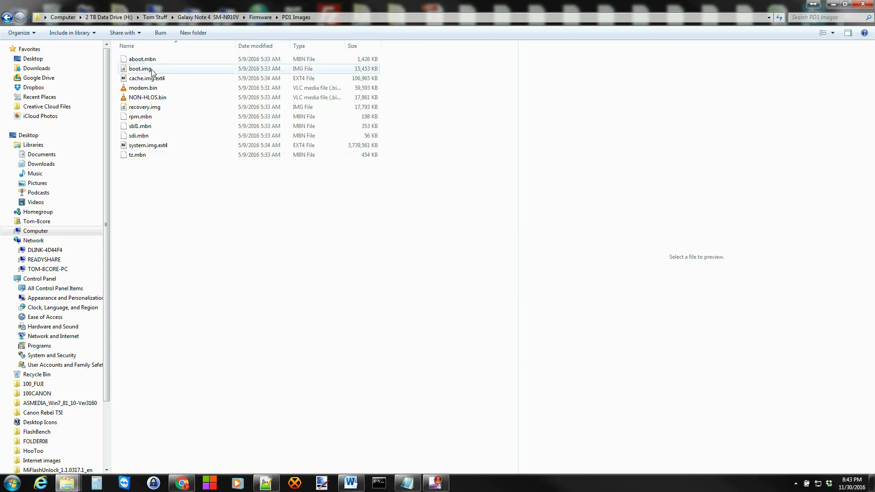
{"action": "mouse_move", "coordinate": [161, 74]}
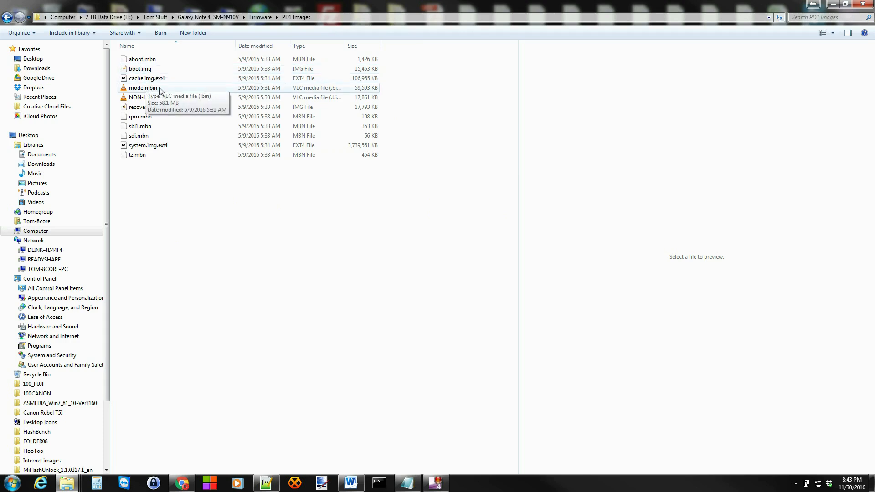
{"action": "mouse_move", "coordinate": [172, 98]}
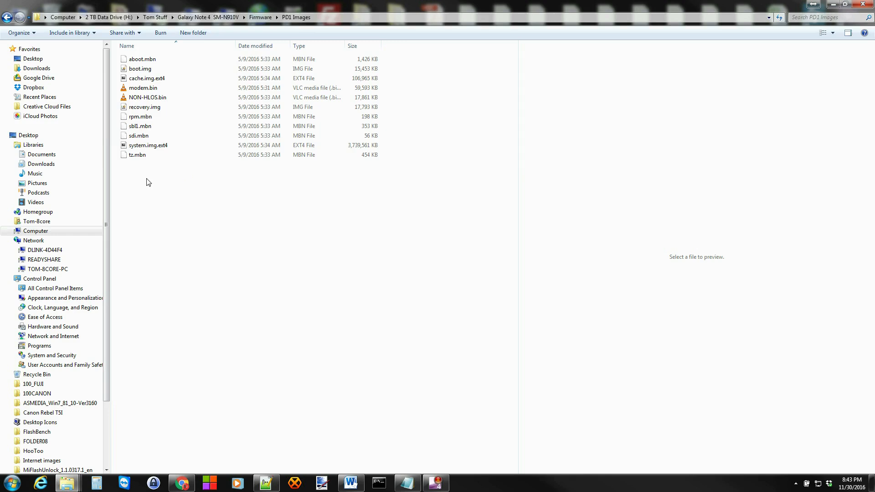
{"action": "left_click", "coordinate": [148, 145]}
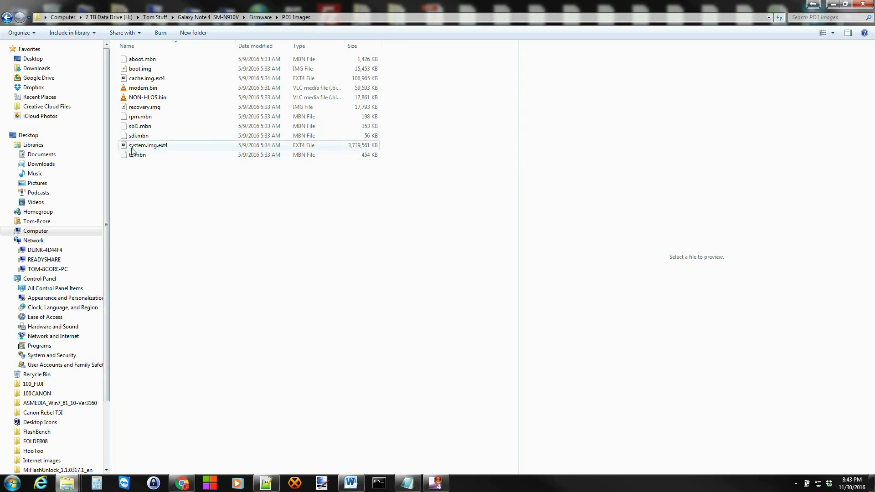
{"action": "left_click", "coordinate": [145, 107]}
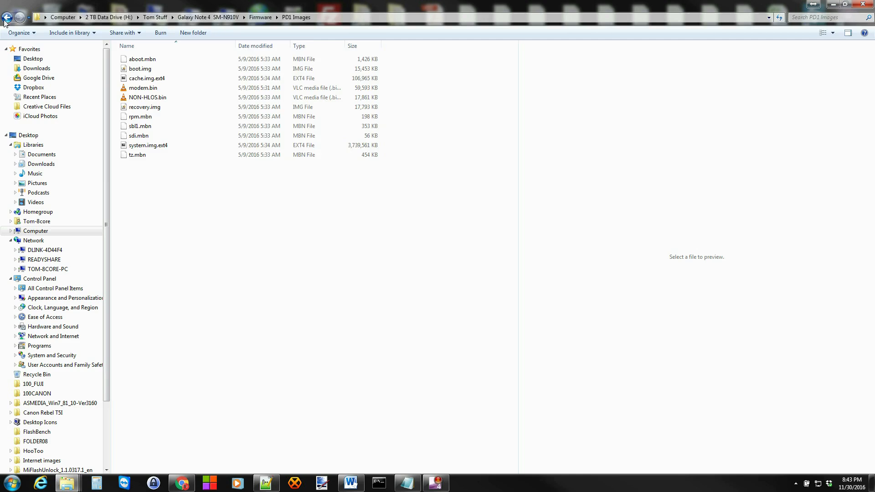
Step: Return to the Firmware folder and browse into the combination Images folder
{"action": "left_click", "coordinate": [8, 17]}
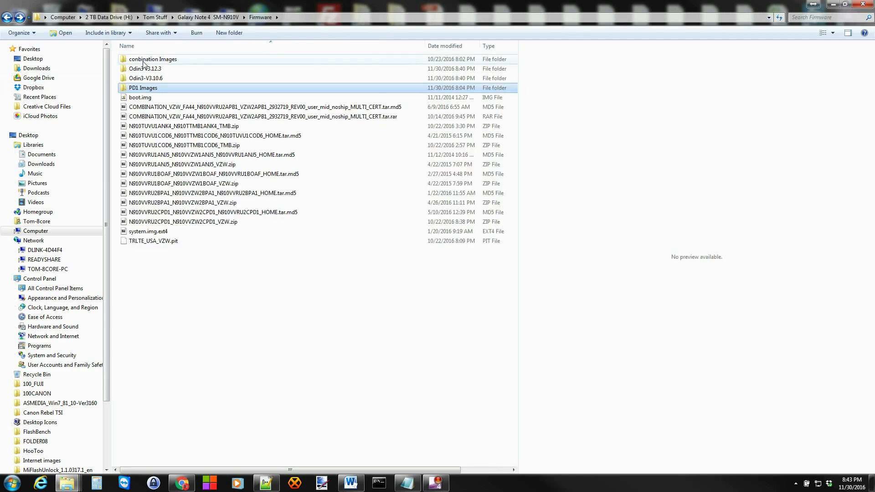
{"action": "mouse_move", "coordinate": [155, 65]}
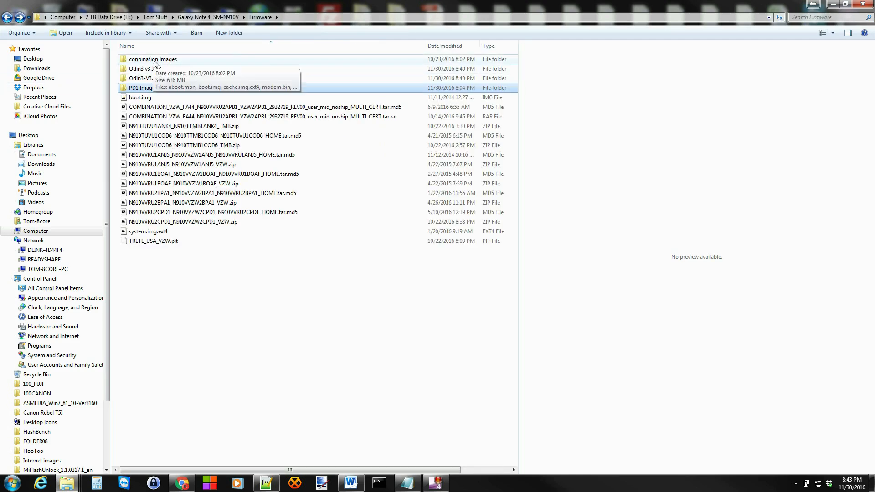
{"action": "left_click", "coordinate": [262, 106]}
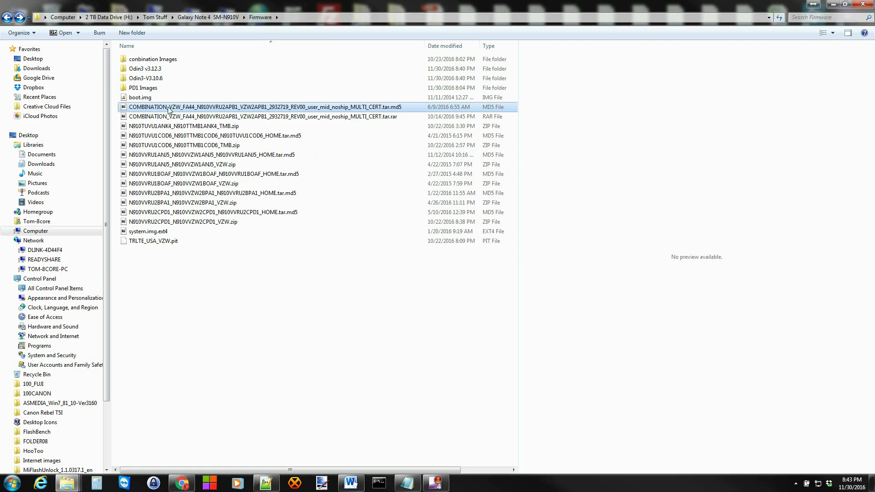
{"action": "double_click", "coordinate": [152, 59]}
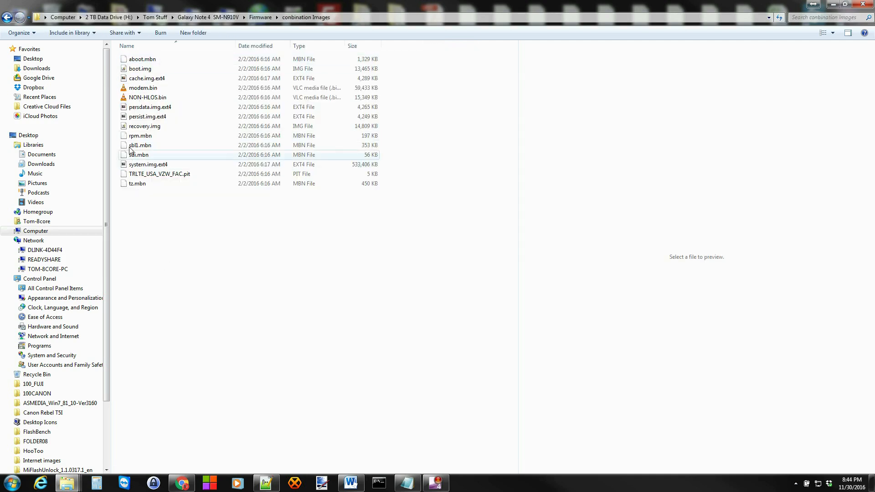
{"action": "left_click", "coordinate": [142, 58]}
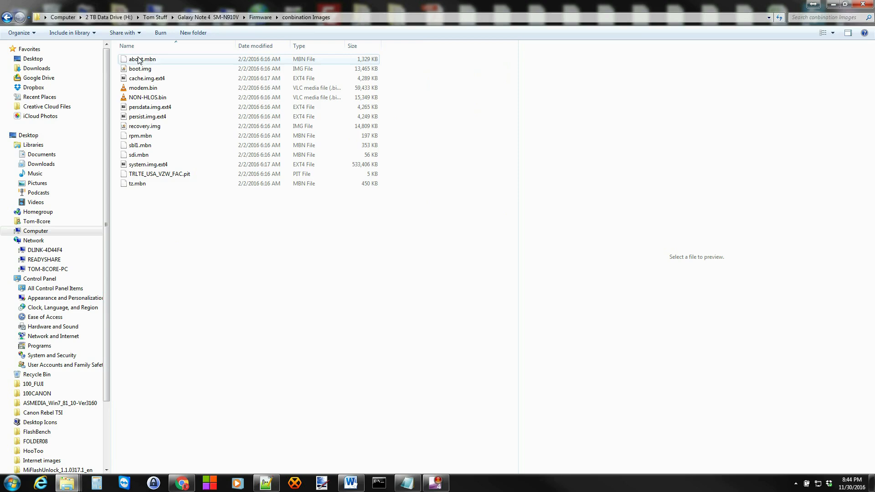
{"action": "left_click", "coordinate": [144, 199]}
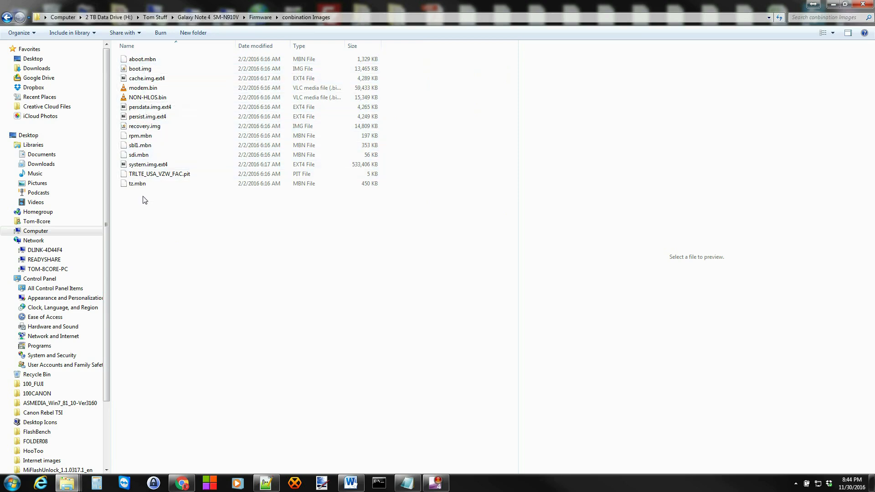
Step: Look over the system.img.ext4 and persist.img.ext4 partition images
{"action": "left_click", "coordinate": [148, 164]}
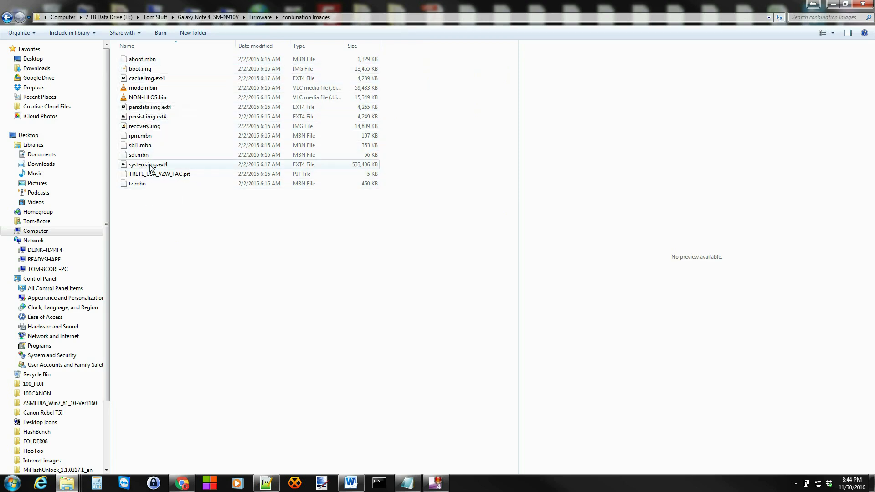
{"action": "left_click", "coordinate": [149, 164]}
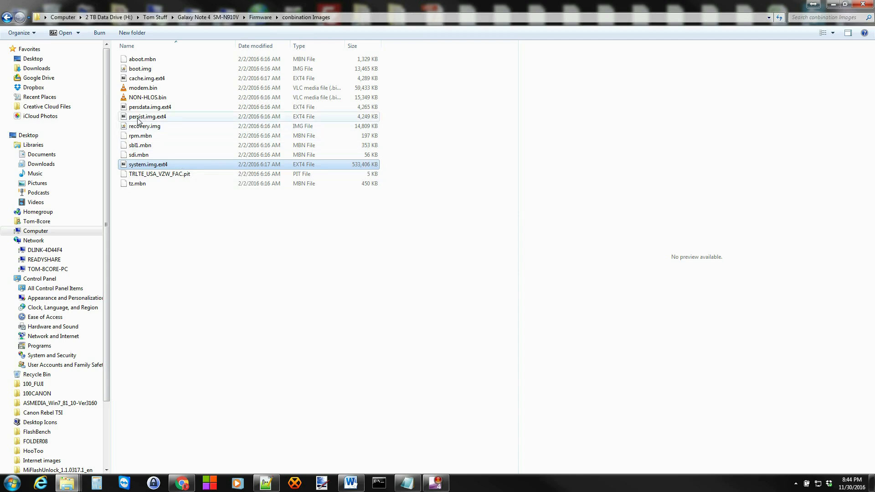
{"action": "left_click", "coordinate": [148, 116]}
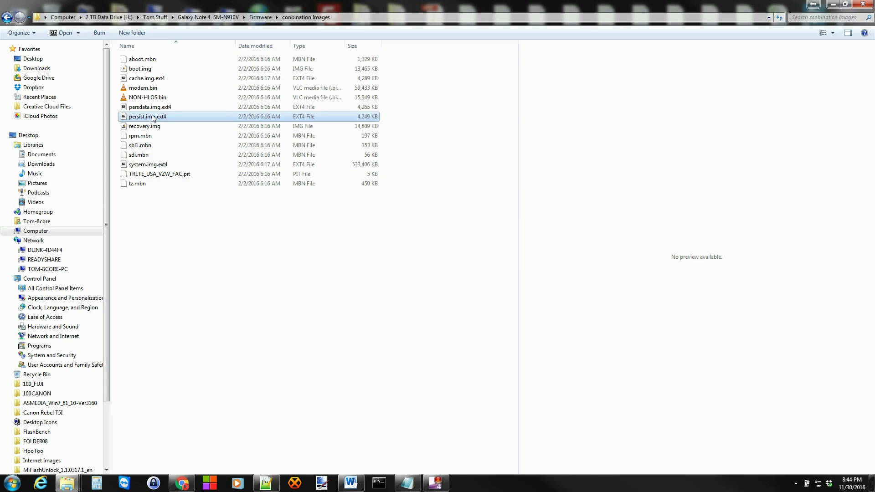
{"action": "mouse_move", "coordinate": [162, 108]}
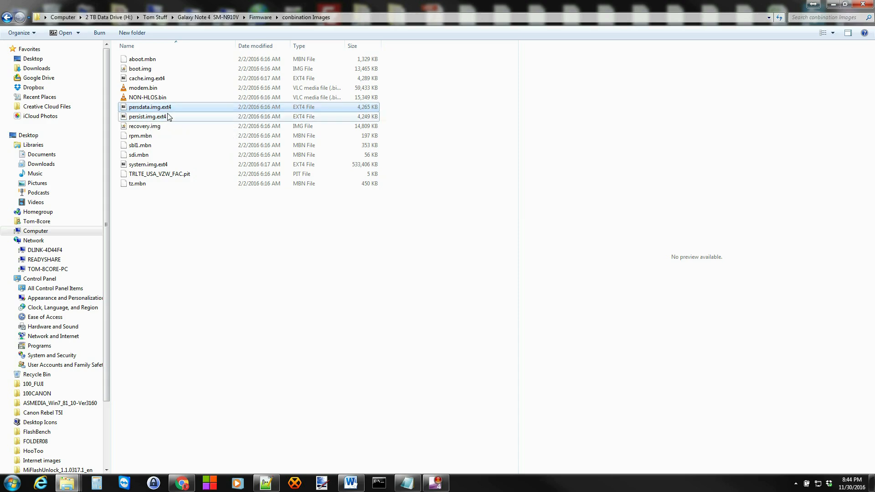
Step: Go back up to the Firmware folder and check the 636 MB COMBINATION .tar.md5 file
{"action": "left_click", "coordinate": [260, 17]}
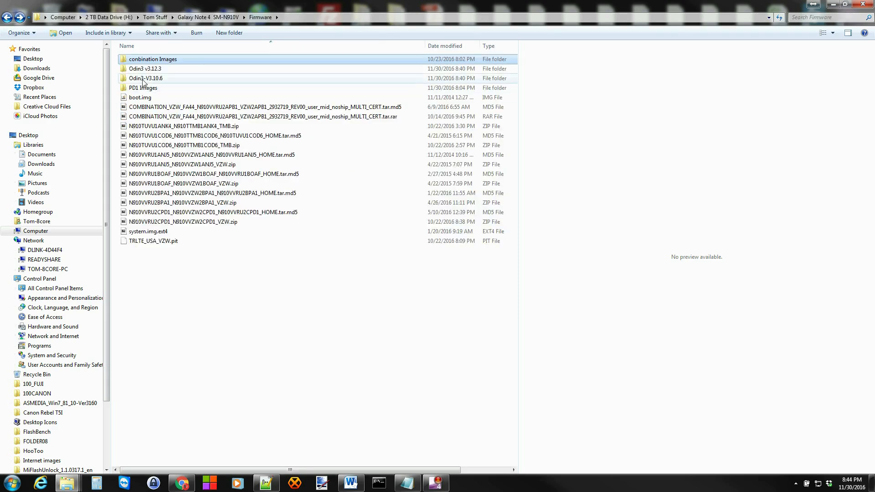
{"action": "double_click", "coordinate": [143, 88]}
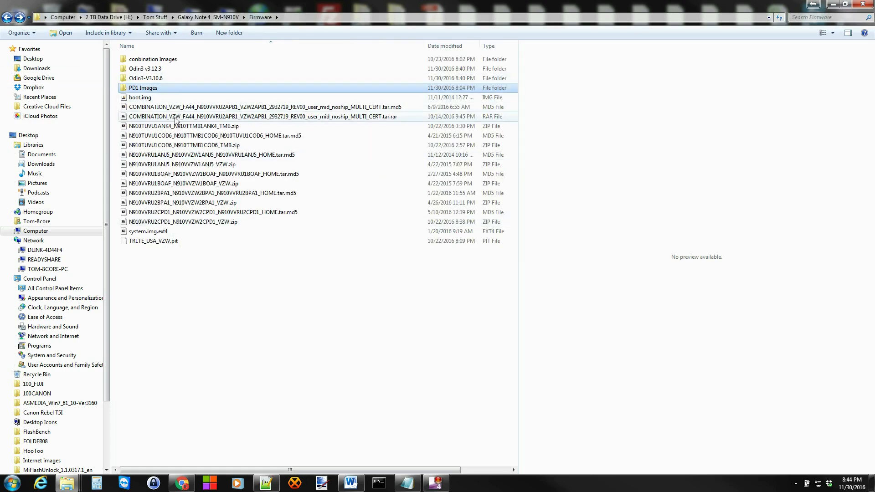
{"action": "mouse_move", "coordinate": [181, 116]}
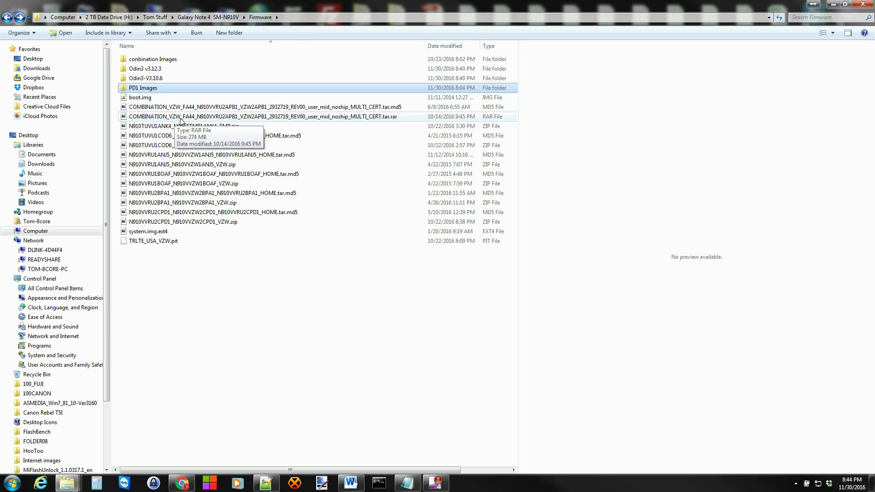
{"action": "left_click", "coordinate": [263, 107]}
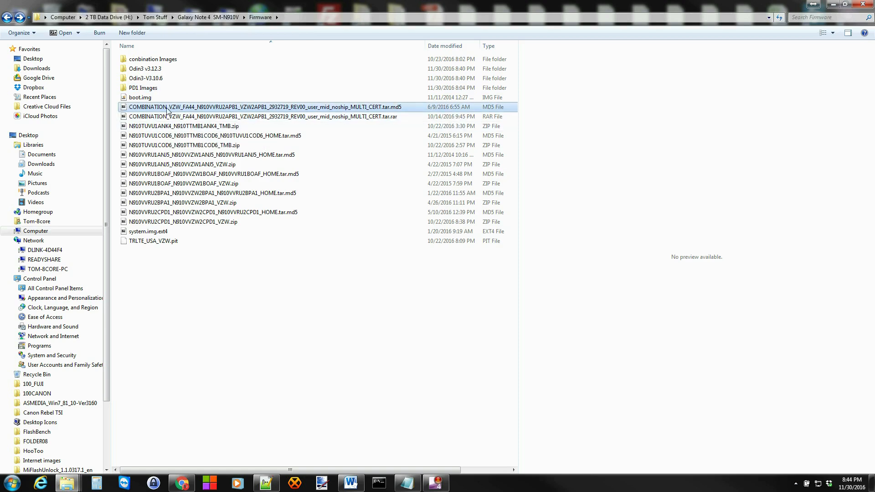
{"action": "mouse_move", "coordinate": [204, 112]}
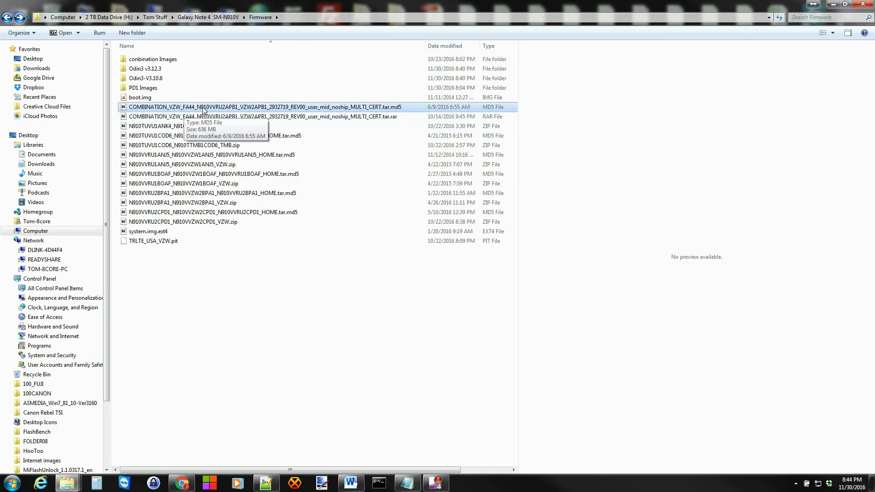
{"action": "mouse_move", "coordinate": [213, 111]}
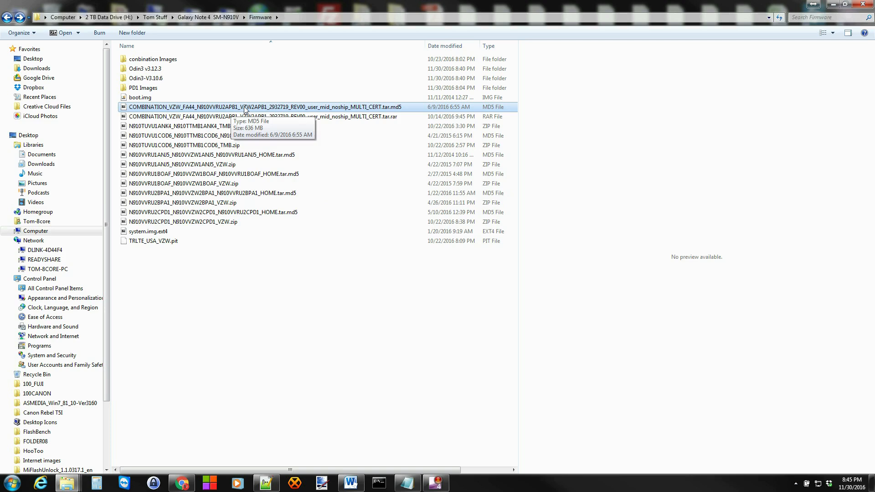
{"action": "mouse_move", "coordinate": [211, 222]}
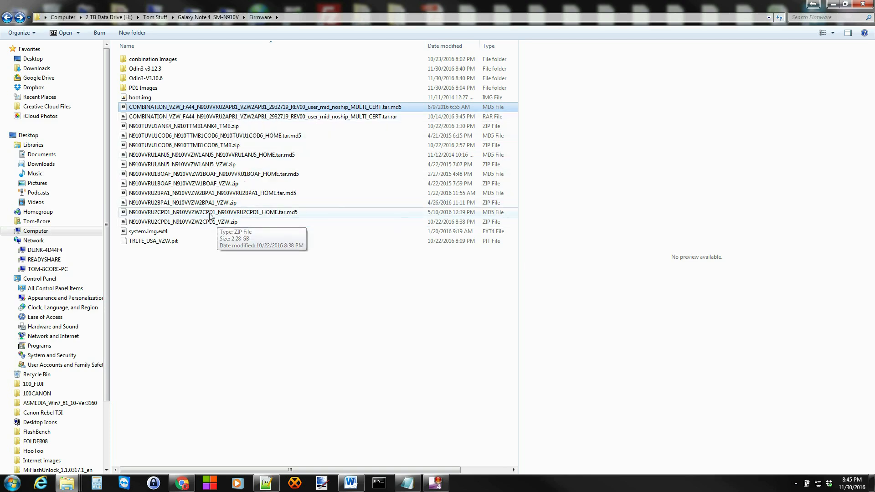
{"action": "mouse_move", "coordinate": [235, 213]}
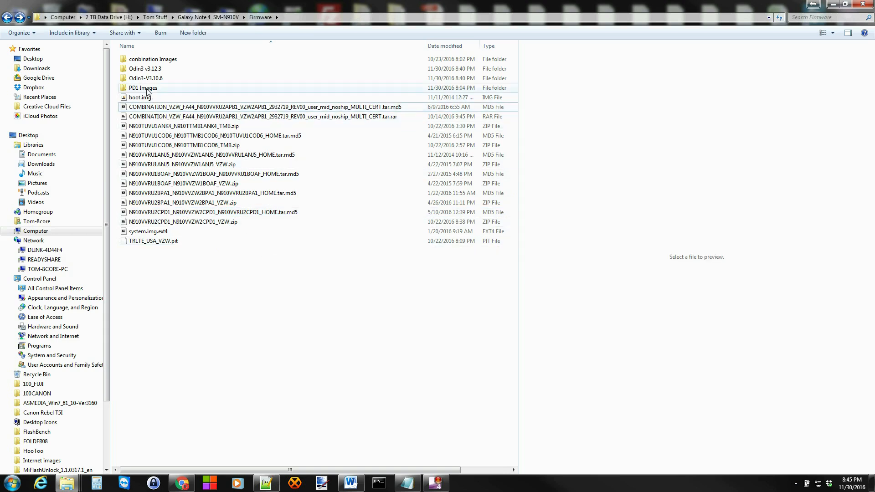
Step: Glance through the combination and PD1 Images folders once more, then return to the Firmware folder
{"action": "left_click", "coordinate": [153, 58]}
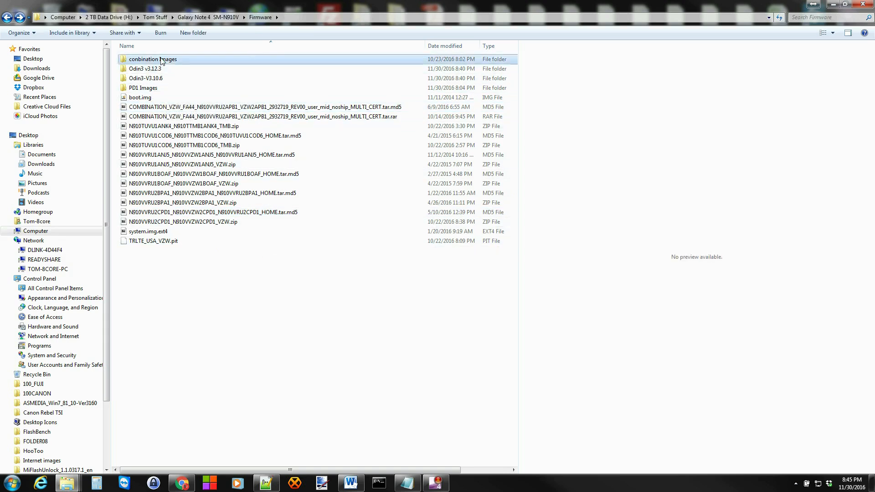
{"action": "double_click", "coordinate": [152, 59]}
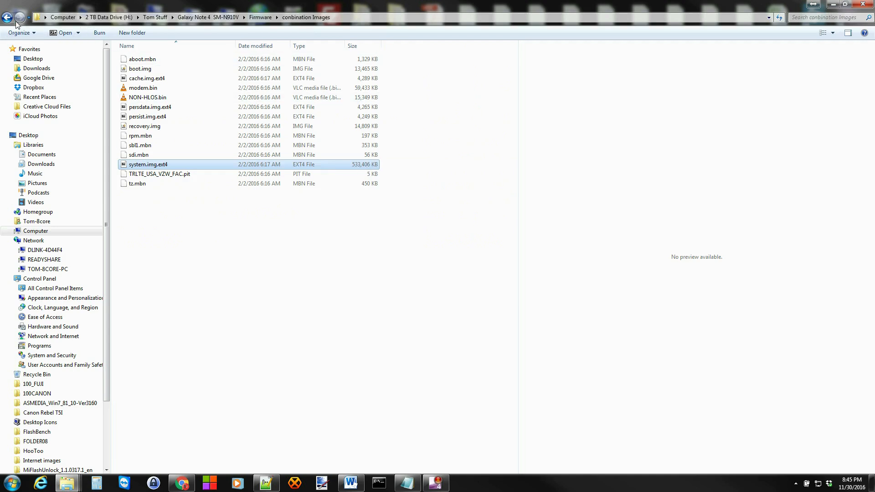
{"action": "left_click", "coordinate": [8, 17]}
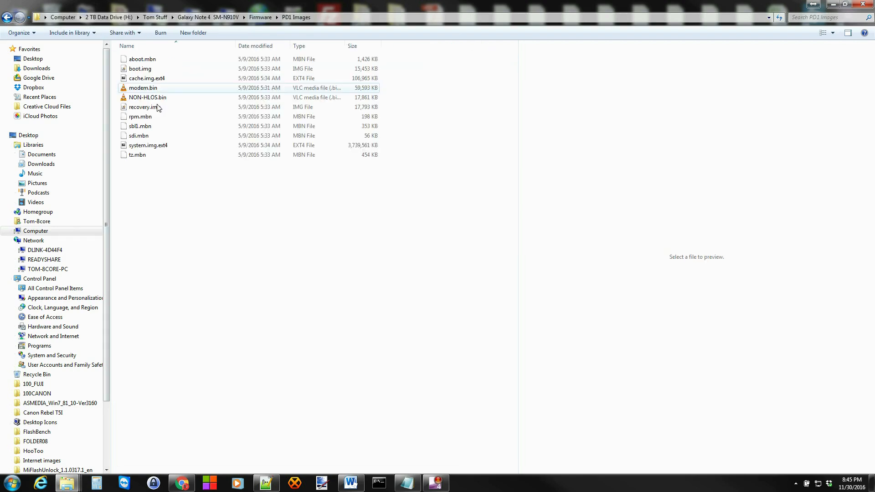
{"action": "left_click", "coordinate": [148, 145]}
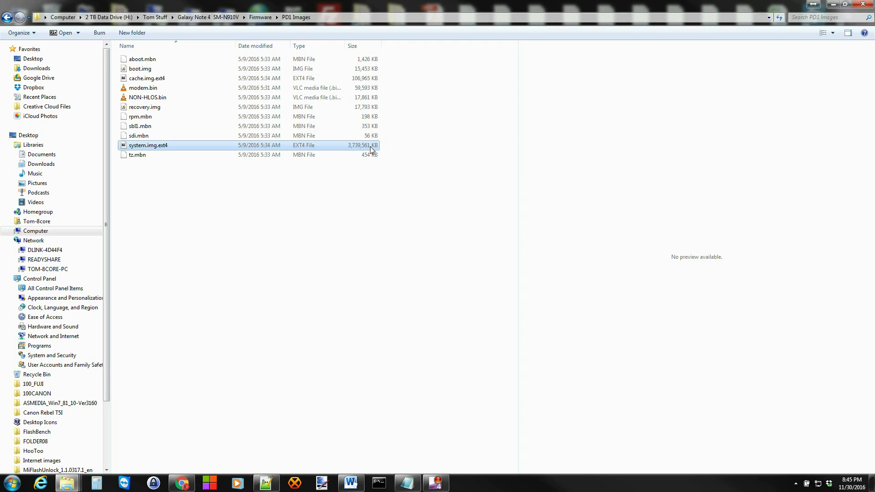
{"action": "mouse_move", "coordinate": [371, 151]}
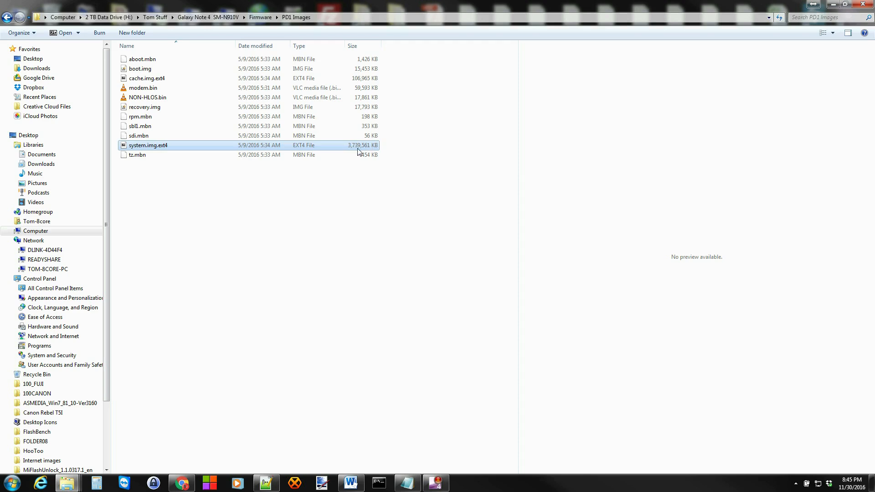
{"action": "mouse_move", "coordinate": [160, 151]}
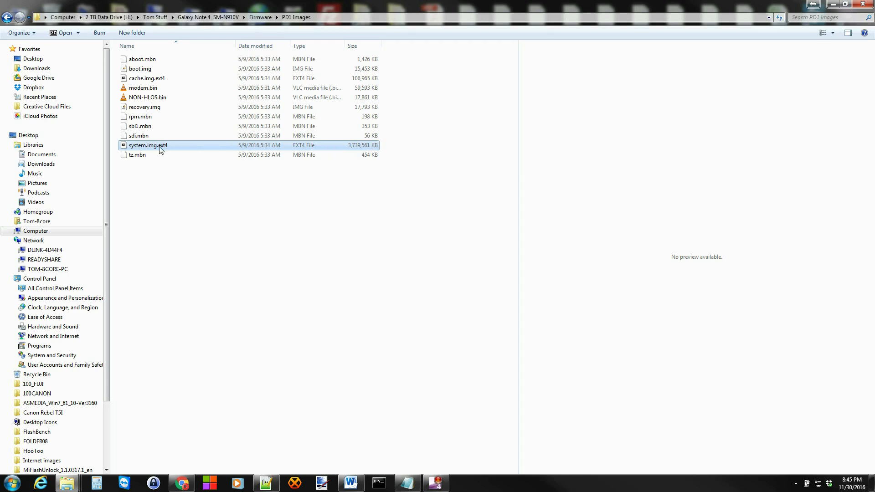
{"action": "left_click", "coordinate": [140, 68]}
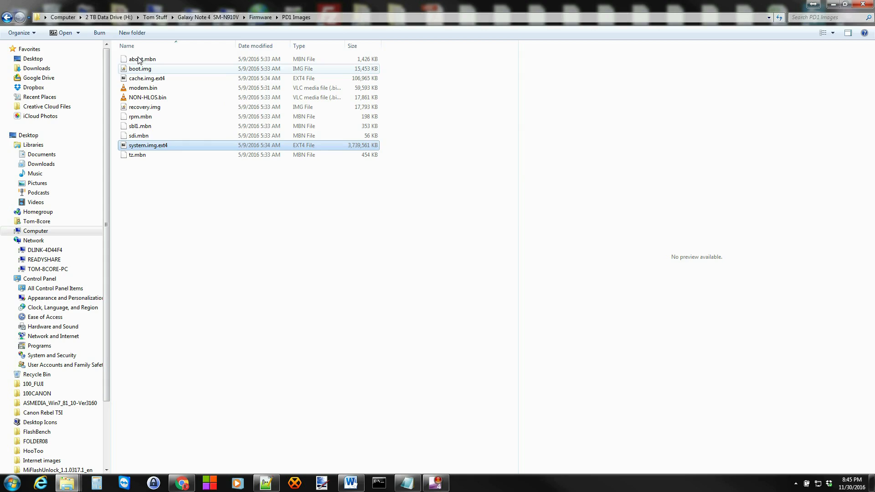
{"action": "left_click", "coordinate": [261, 17]}
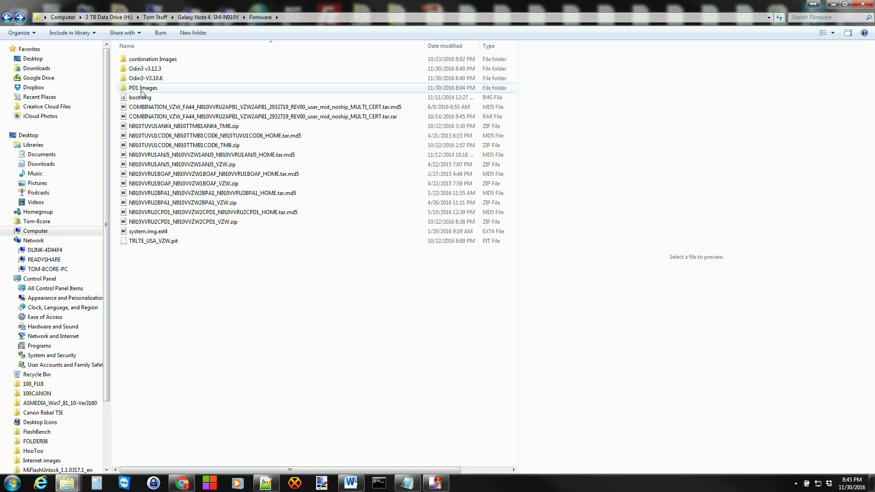
{"action": "left_click", "coordinate": [144, 88]}
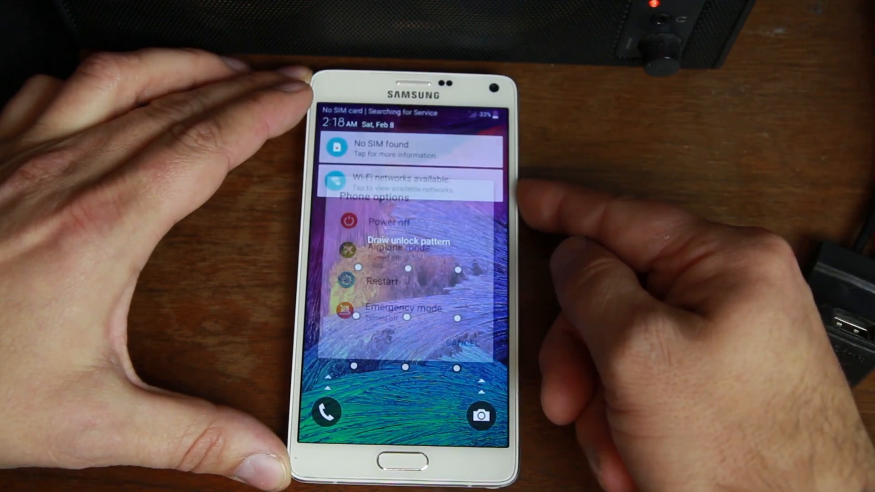
Step: Power the Galaxy Note 4 off from its power menu so it can enter download mode
{"action": "left_click", "coordinate": [382, 220]}
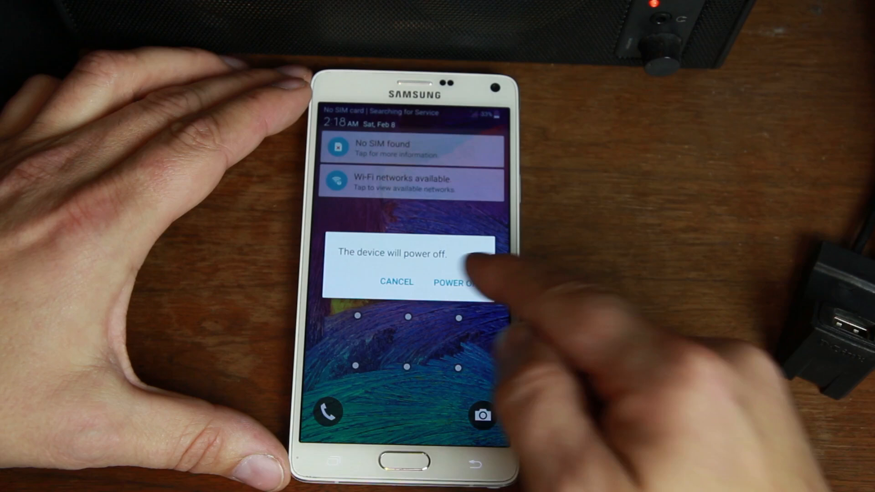
{"action": "left_click", "coordinate": [457, 282]}
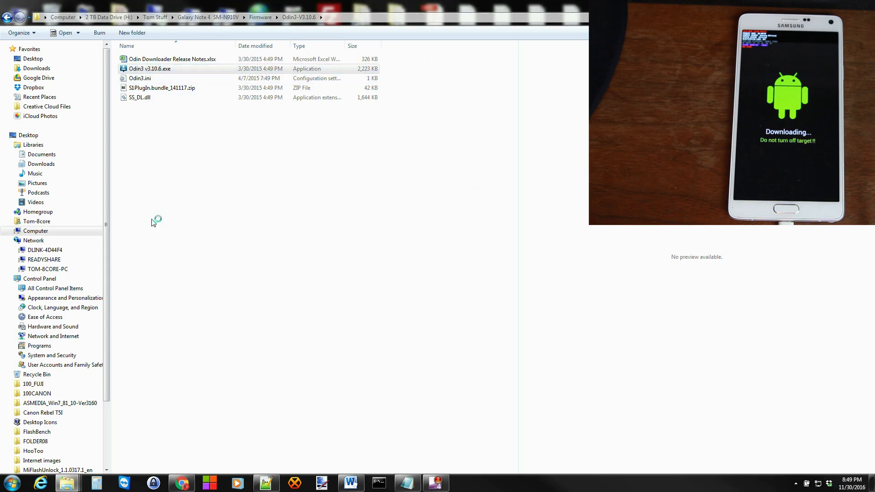
Step: Launch Odin3 and load the COMBINATION .tar.md5 archive into the AP slot, passing the MD5 check
{"action": "double_click", "coordinate": [149, 68]}
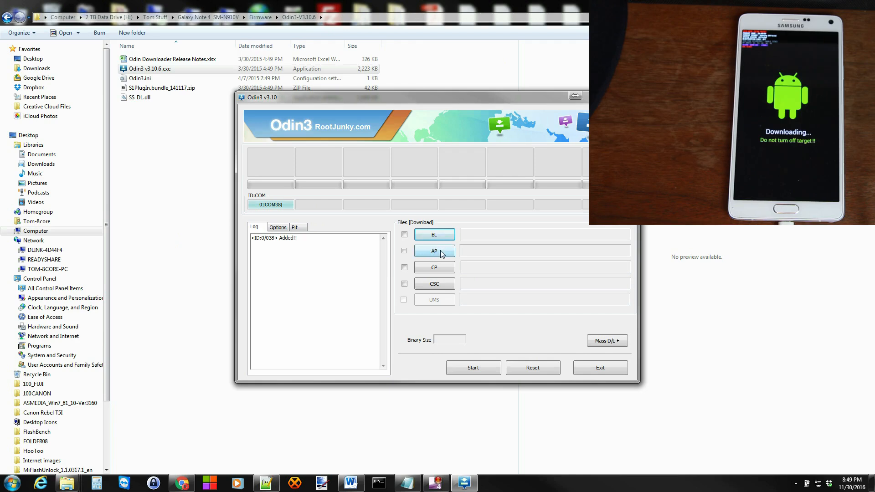
{"action": "left_click", "coordinate": [434, 251]}
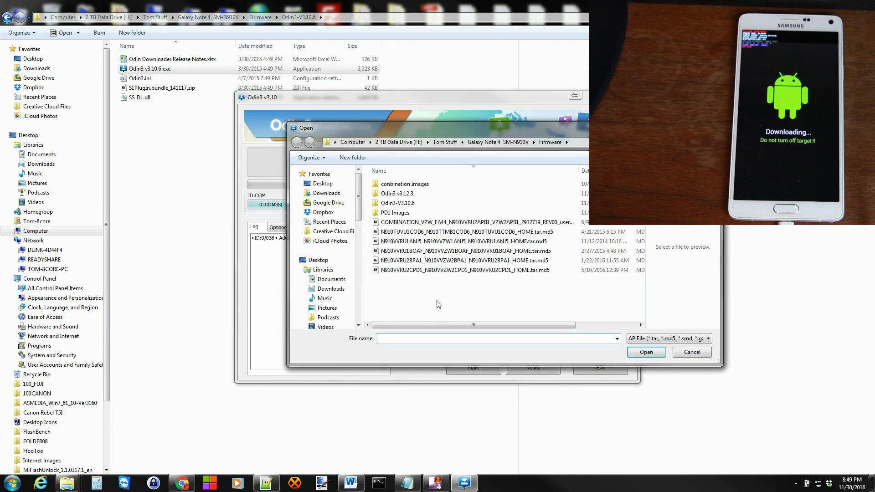
{"action": "left_click", "coordinate": [395, 212]}
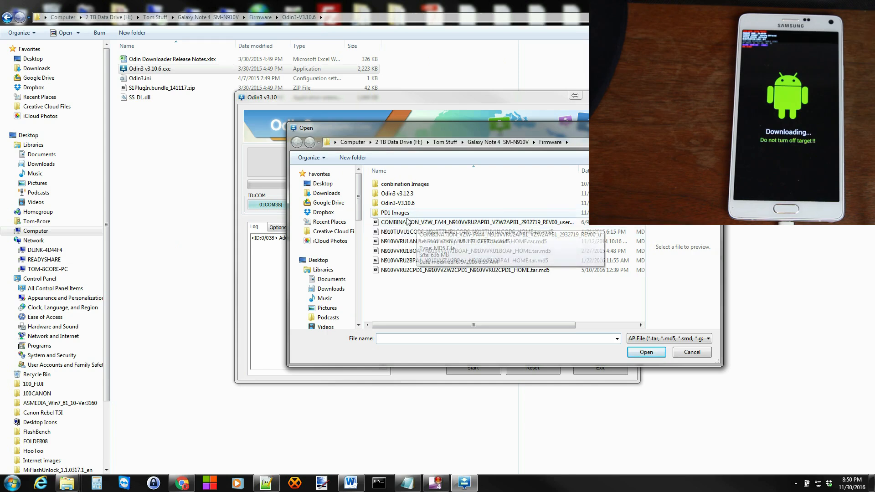
{"action": "left_click", "coordinate": [477, 223]}
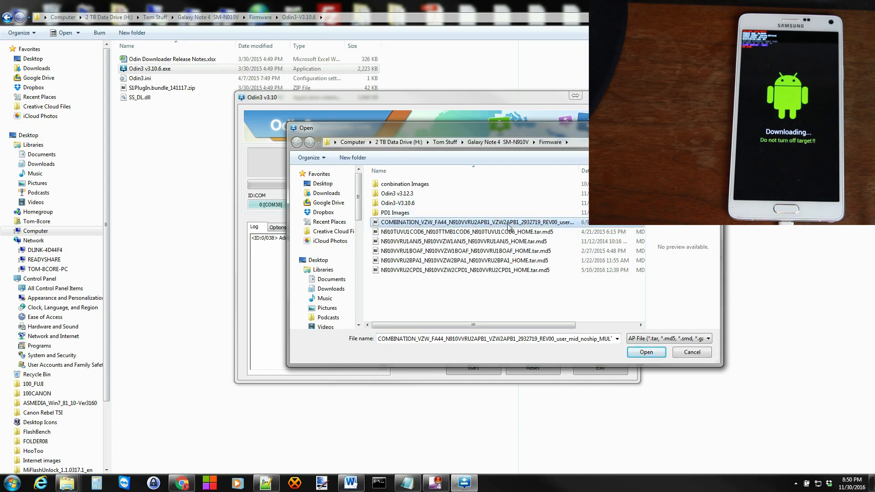
{"action": "left_click", "coordinate": [646, 352]}
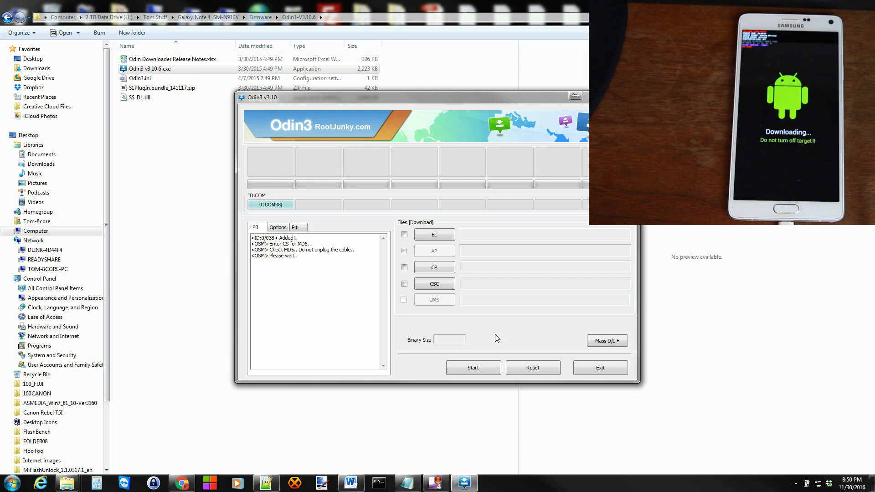
{"action": "mouse_move", "coordinate": [436, 236]}
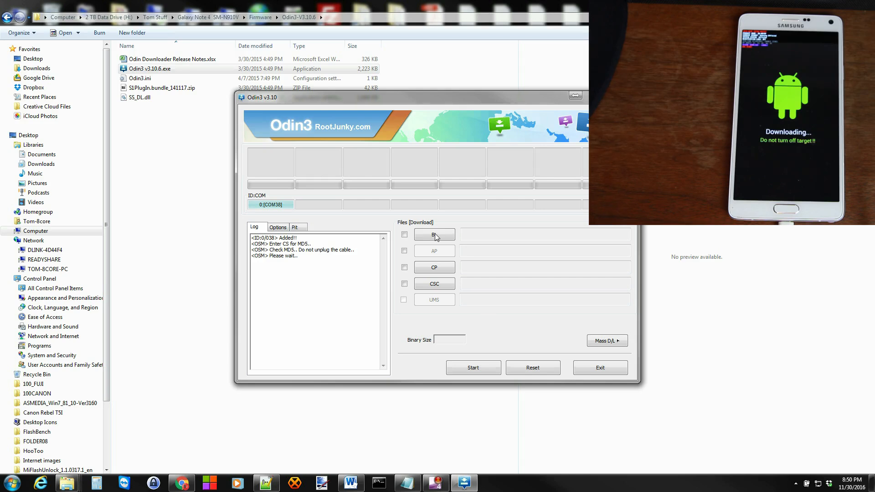
{"action": "mouse_move", "coordinate": [438, 254]}
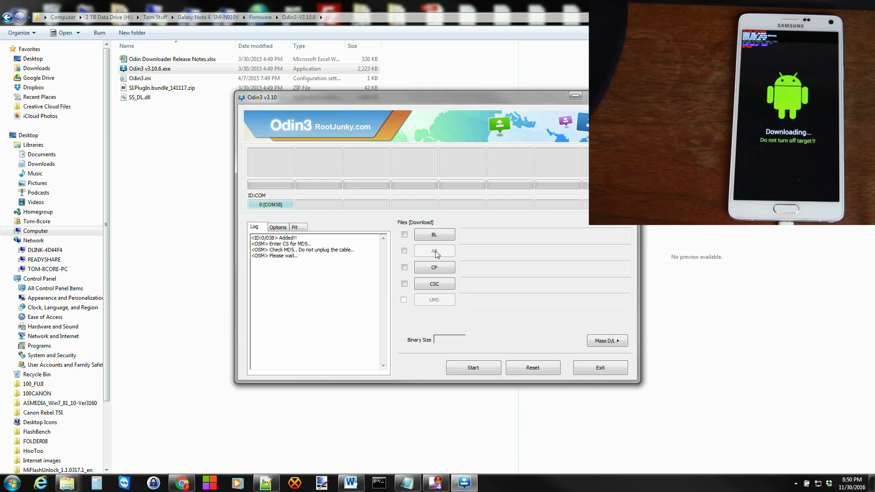
{"action": "mouse_move", "coordinate": [439, 273]}
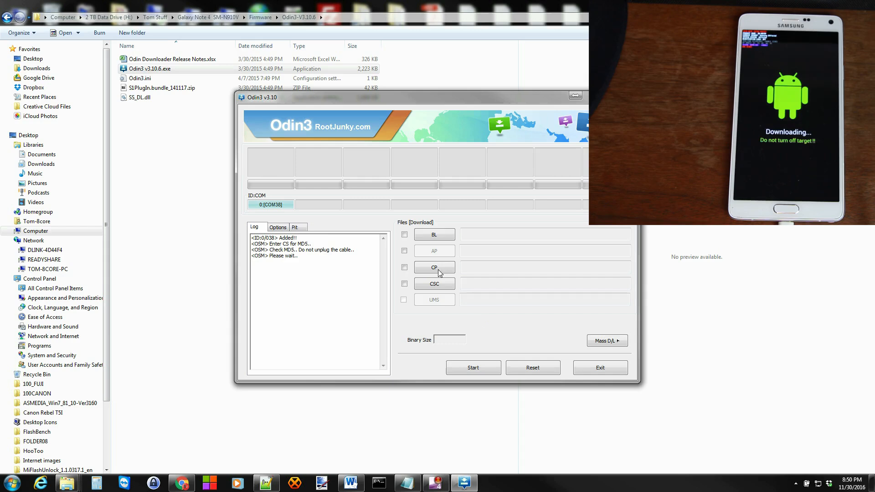
{"action": "mouse_move", "coordinate": [474, 213]}
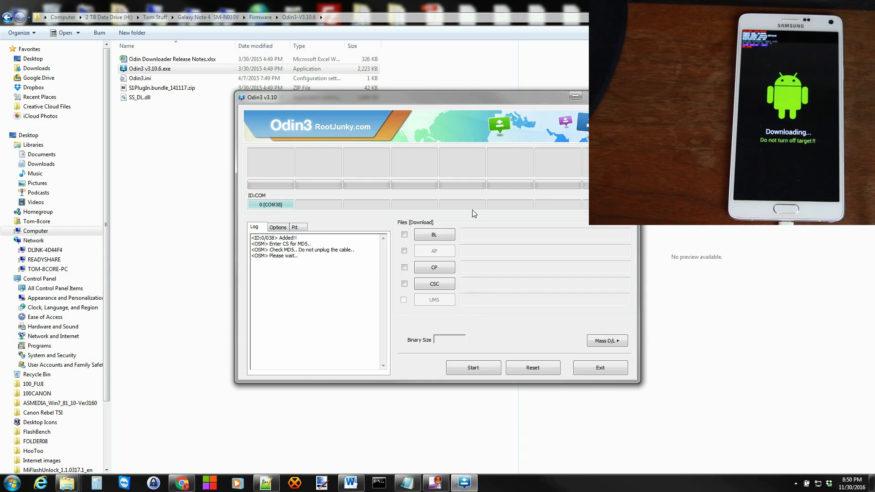
{"action": "mouse_move", "coordinate": [473, 337]}
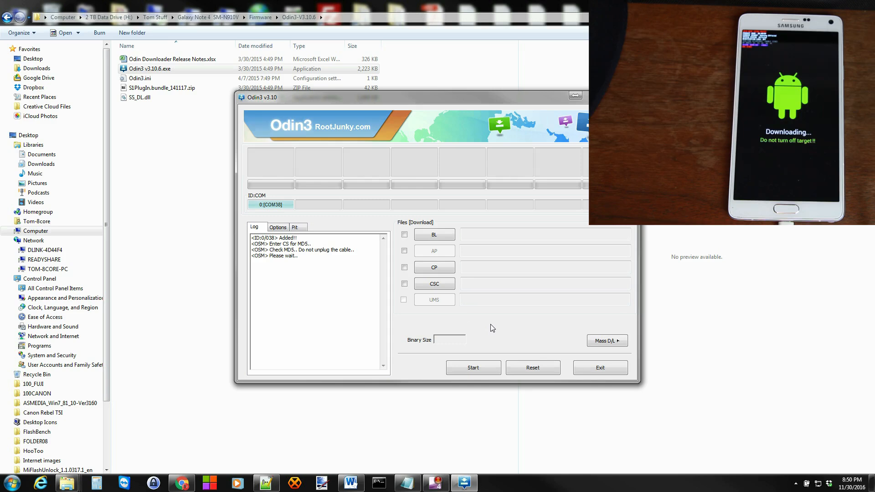
{"action": "left_click", "coordinate": [434, 251]}
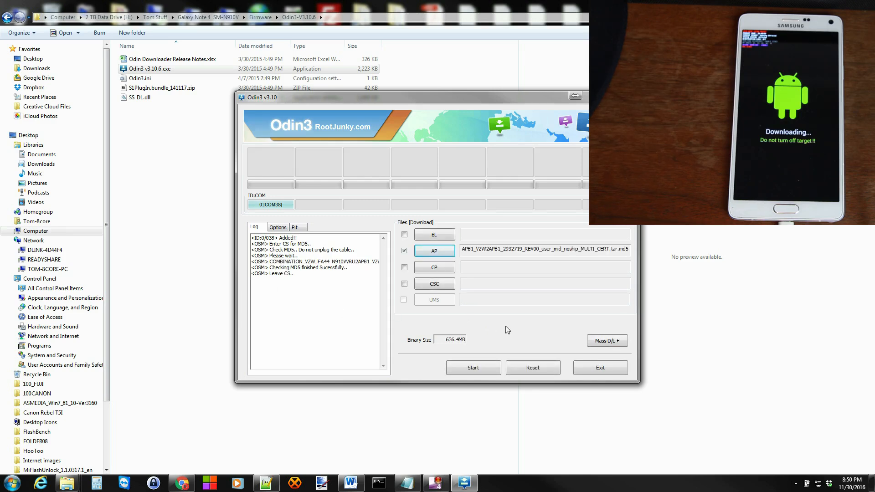
{"action": "mouse_move", "coordinate": [405, 319]}
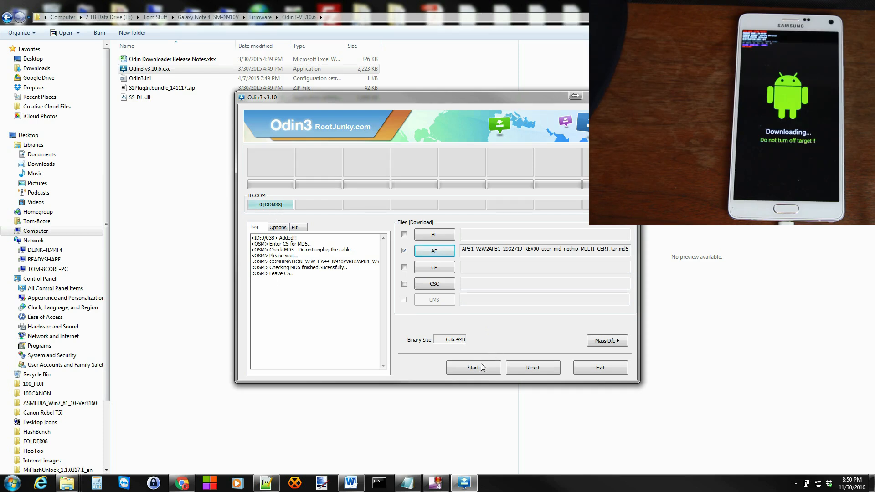
{"action": "left_click", "coordinate": [473, 368]}
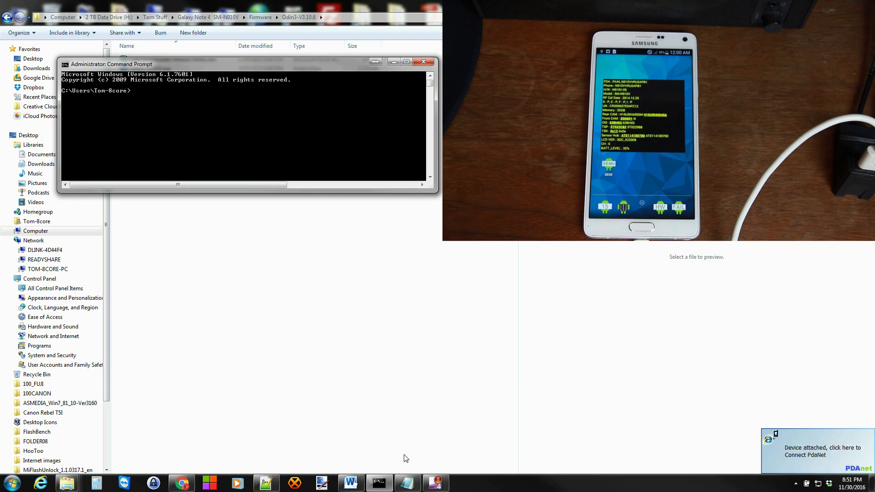
Step: Move the Command Prompt window lower so the adb devices listing is visible
{"action": "left_click_drag", "start_coordinate": [111, 64], "coordinate": [76, 200]}
{"action": "type", "text": "adb devices"}
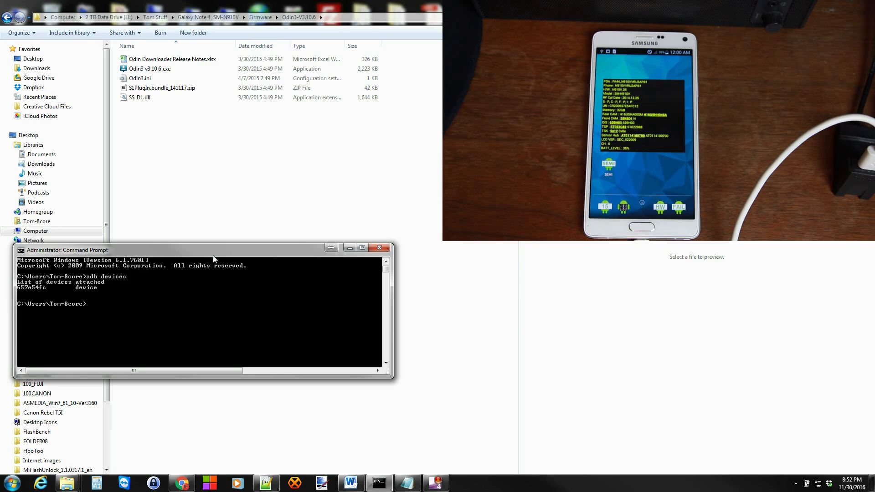
{"action": "mouse_move", "coordinate": [321, 171]}
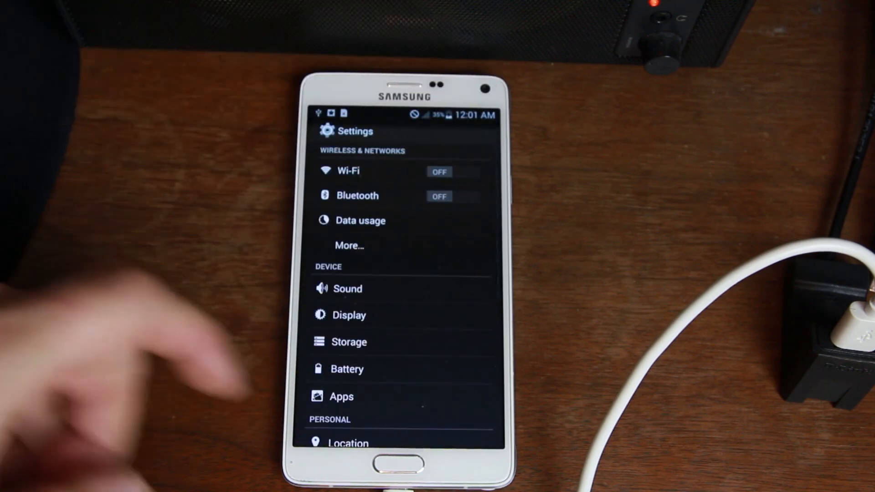
Step: Scroll Settings to Developer options and reveal USB debugging already enabled
{"action": "scroll", "scroll_direction": "down", "scroll_amount": 3}
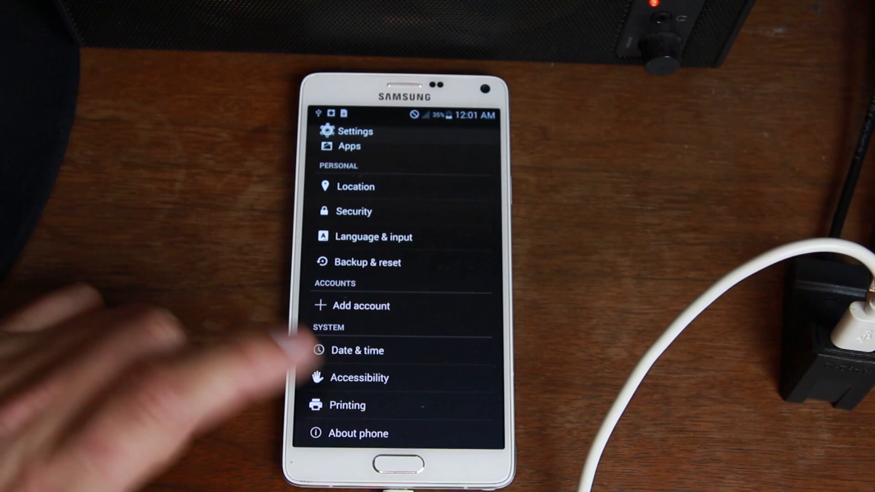
{"action": "left_click", "coordinate": [359, 433]}
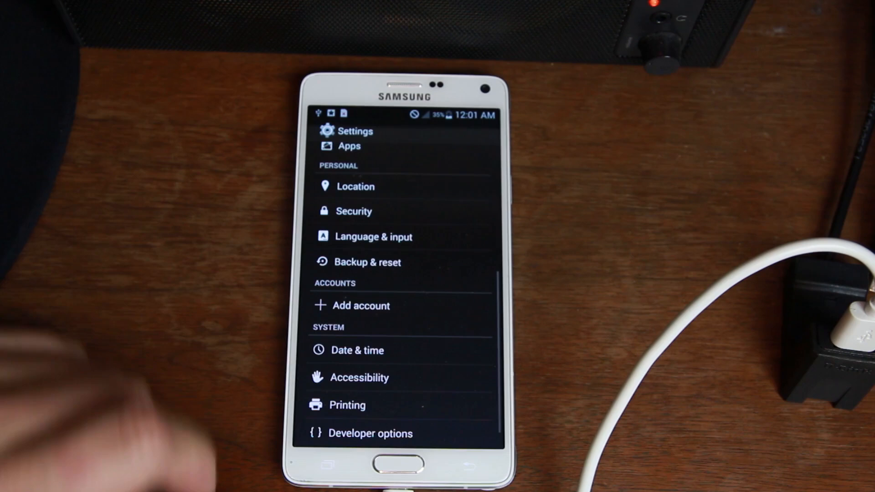
{"action": "left_click", "coordinate": [370, 434]}
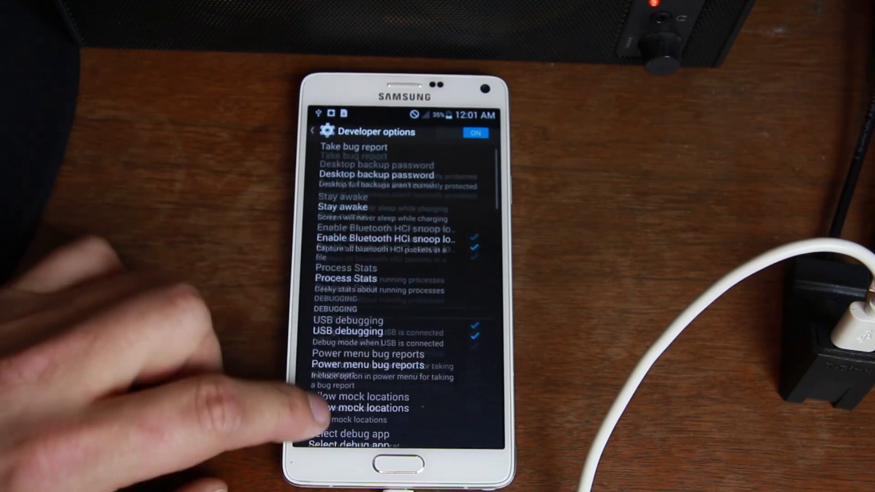
{"action": "scroll", "scroll_direction": "down", "scroll_amount": 3}
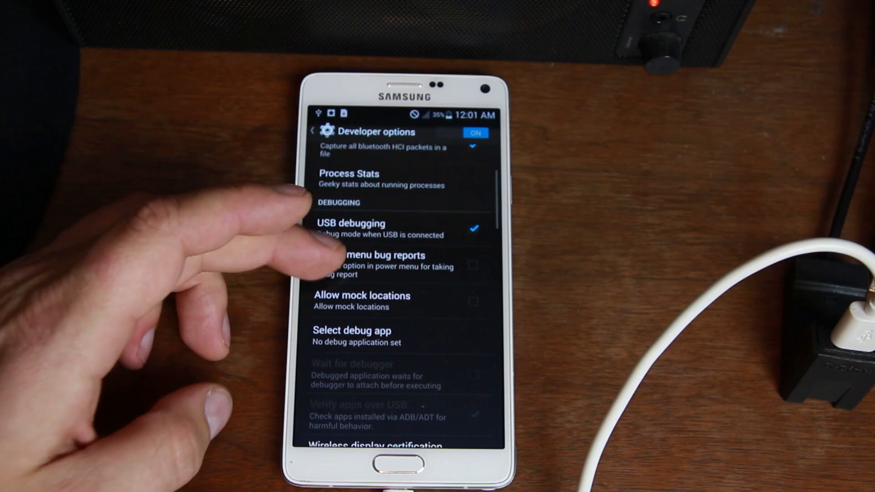